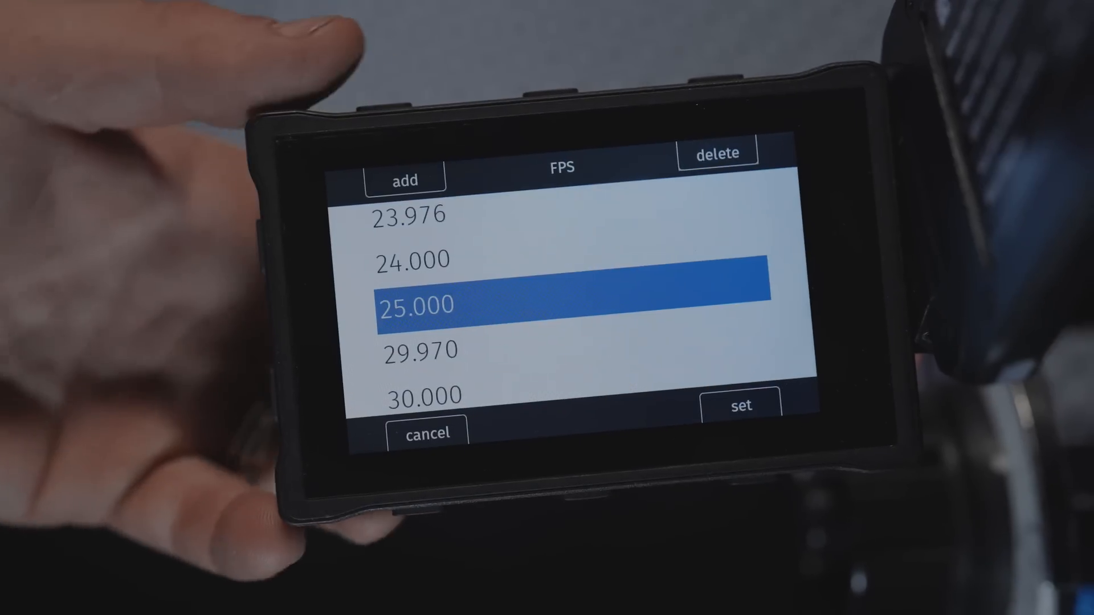
click(742, 406)
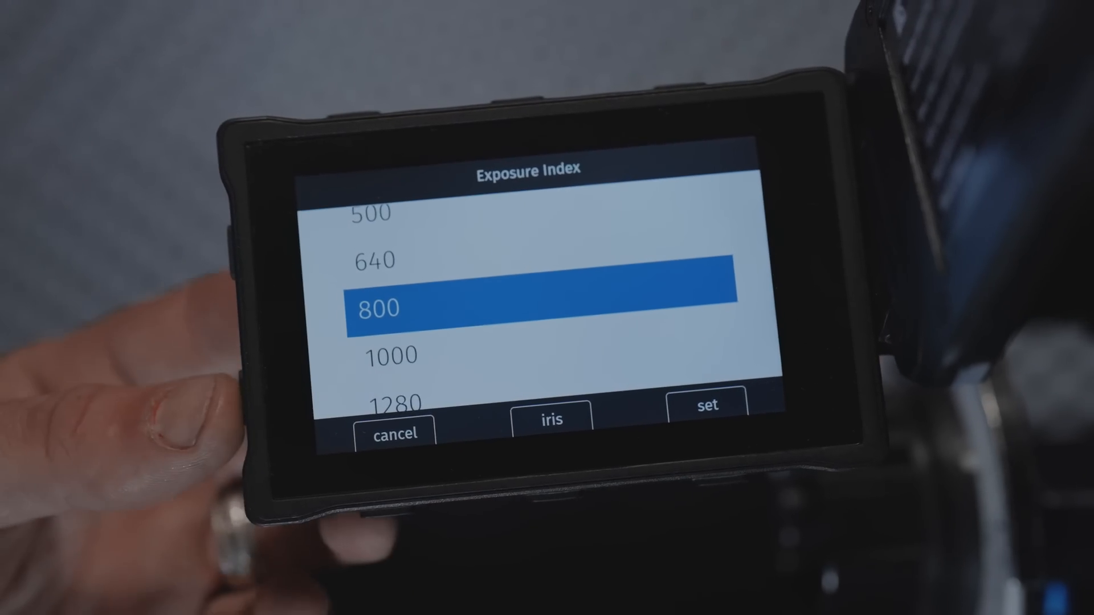
click(705, 406)
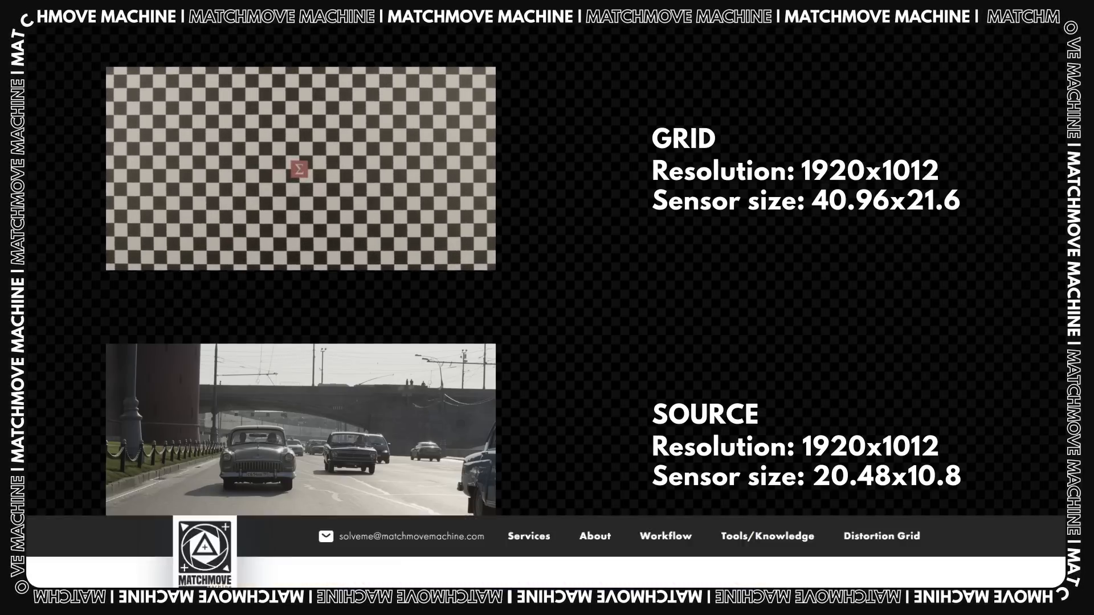
scroll(down, 3)
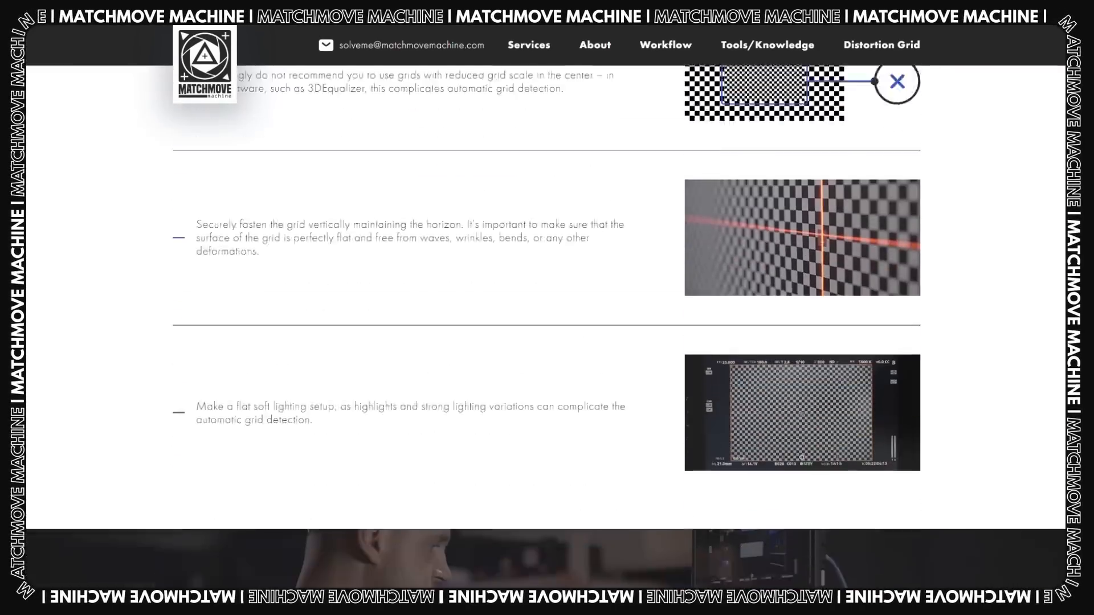
scroll(down, 3)
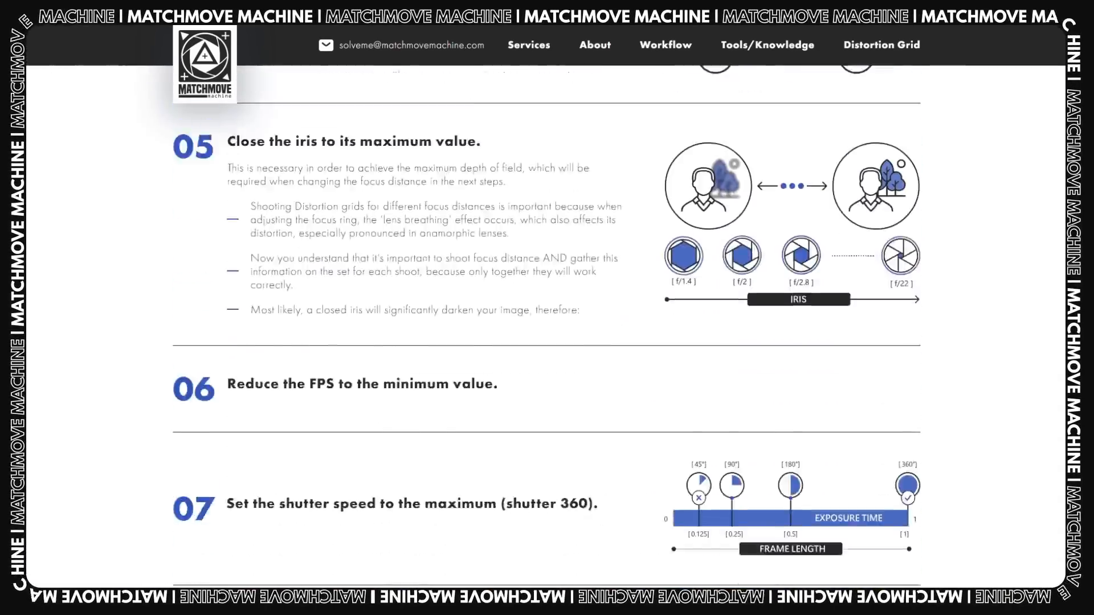
scroll(down, 3)
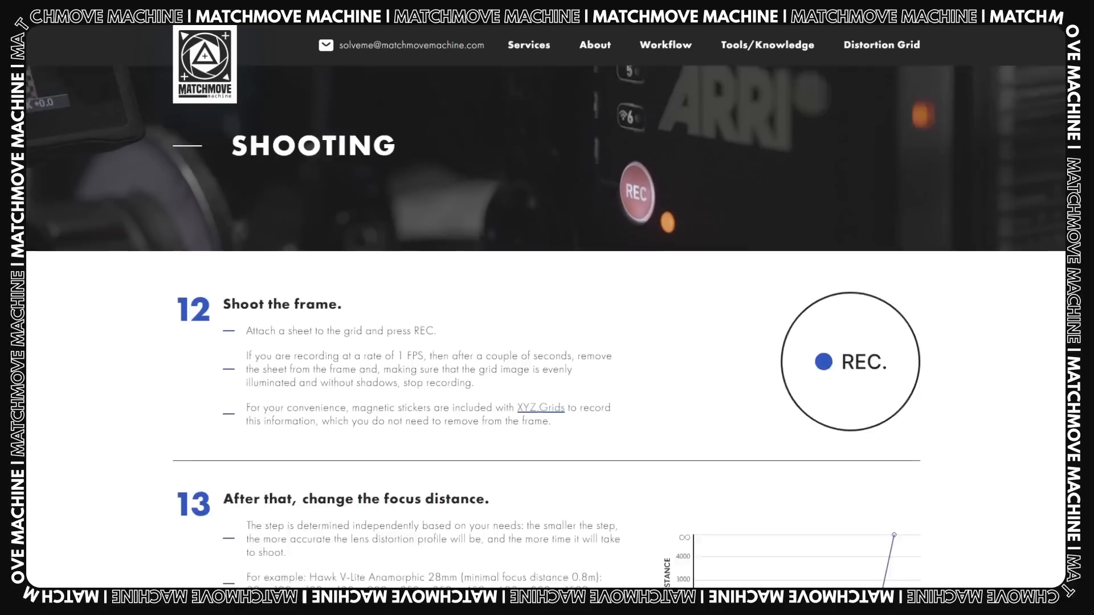